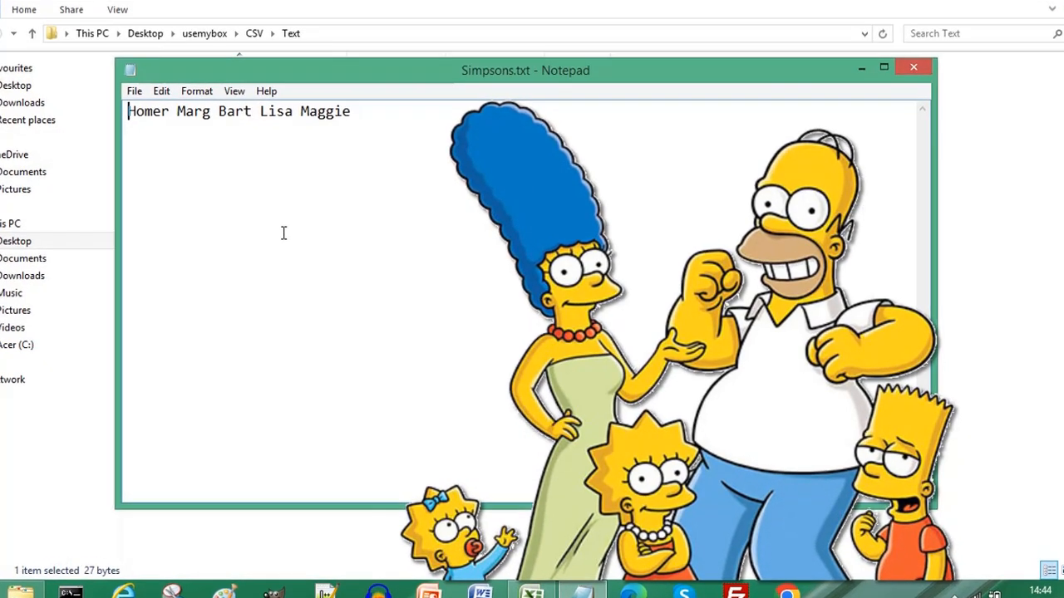
Start a text data import from the Data tab, choosing Simpsons.txt from the Text folder.
click(883, 66)
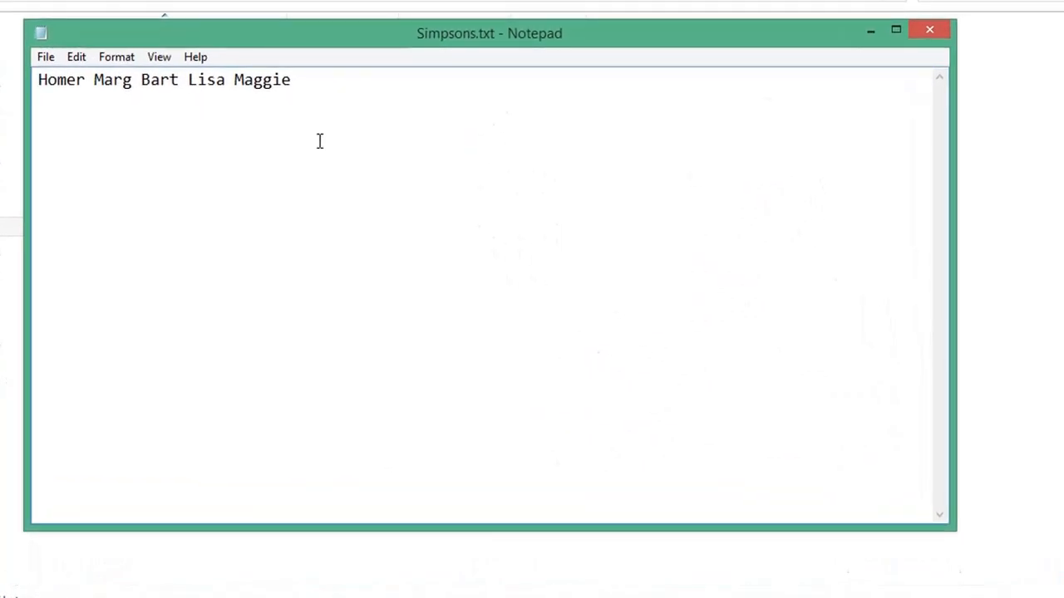
click(929, 30)
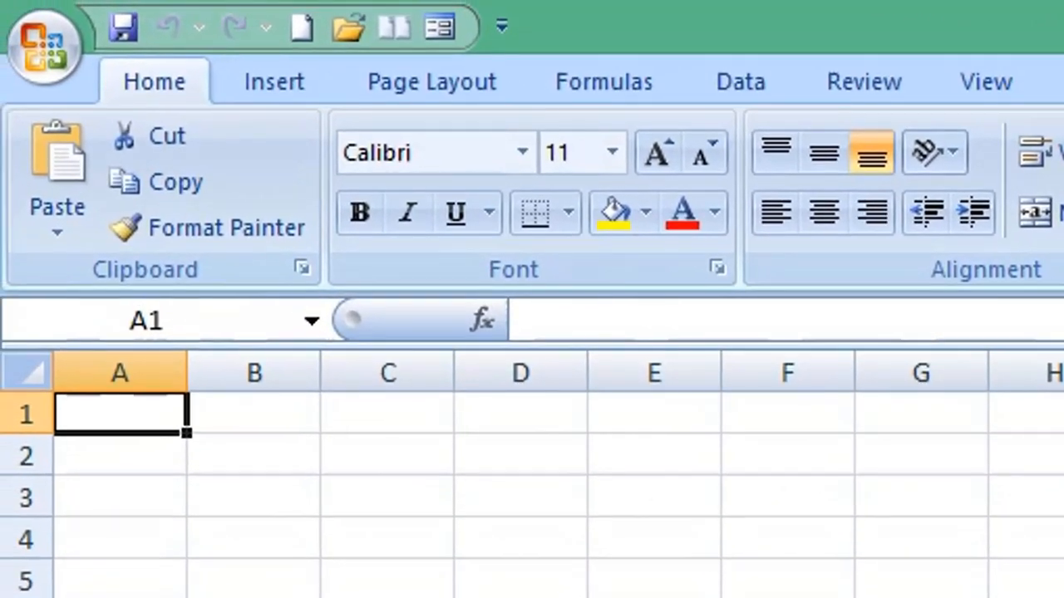
click(738, 82)
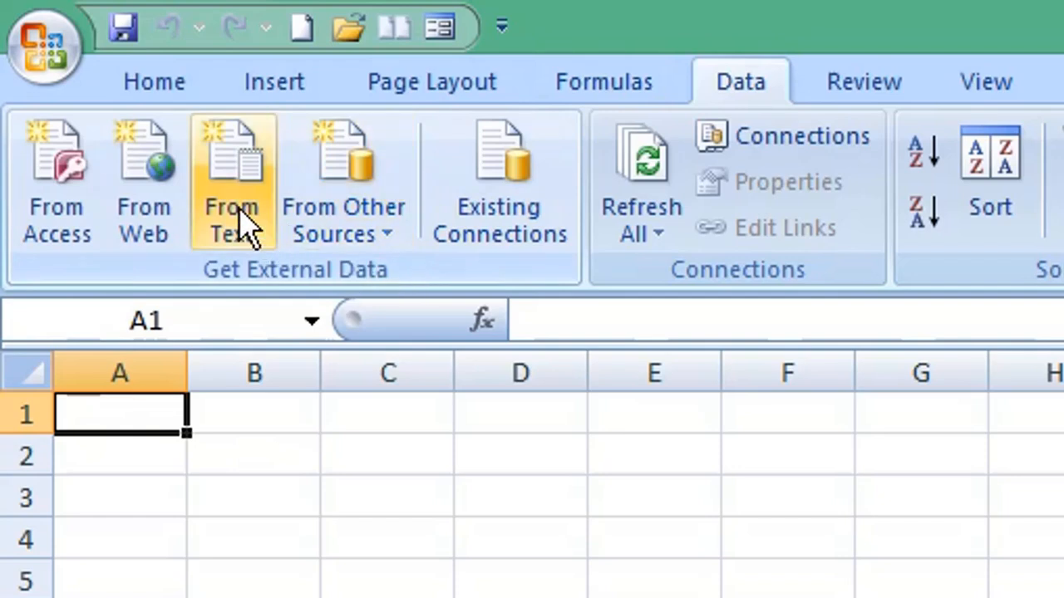
click(231, 174)
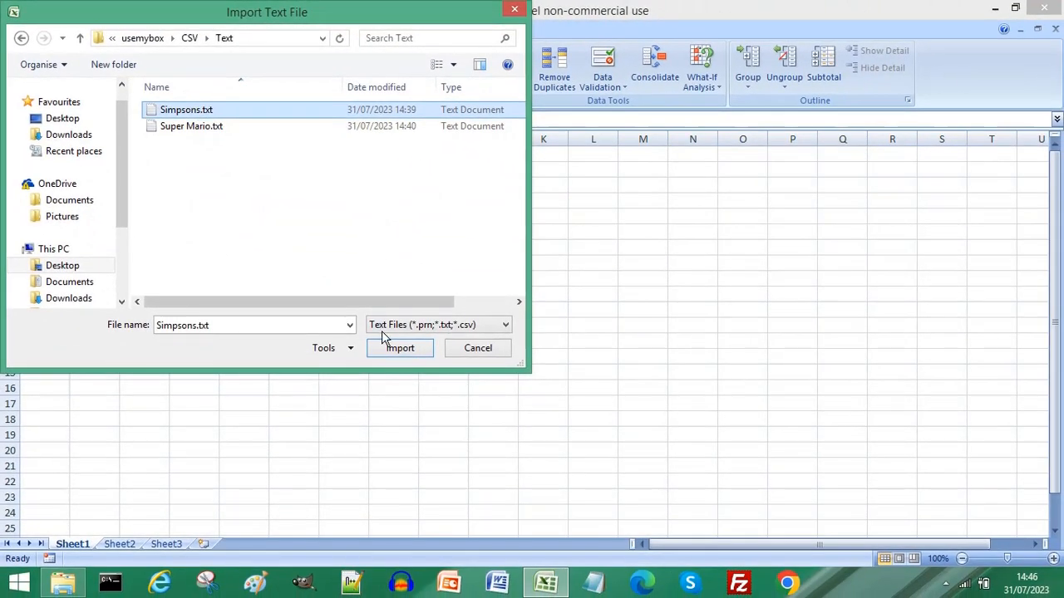
Import Simpsons.txt as delimited text split on spaces instead of tabs, placed at A1.
click(400, 347)
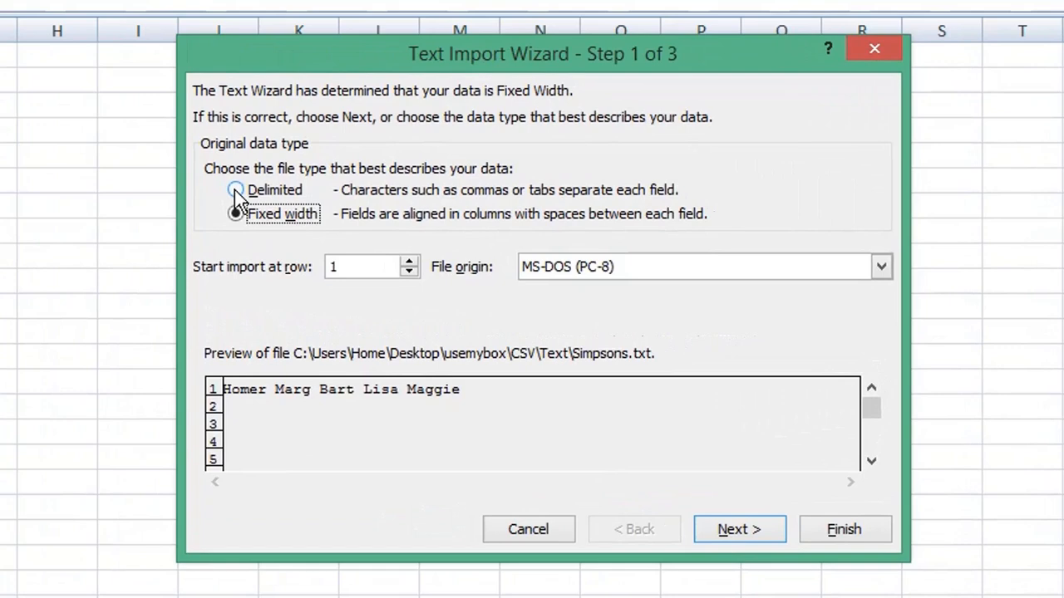
click(237, 190)
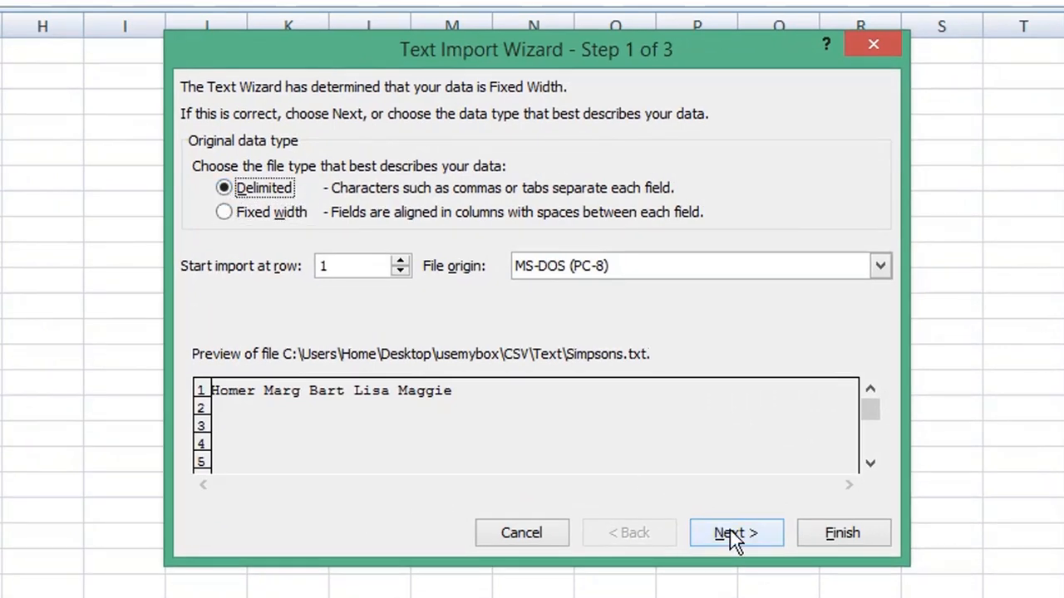
click(734, 532)
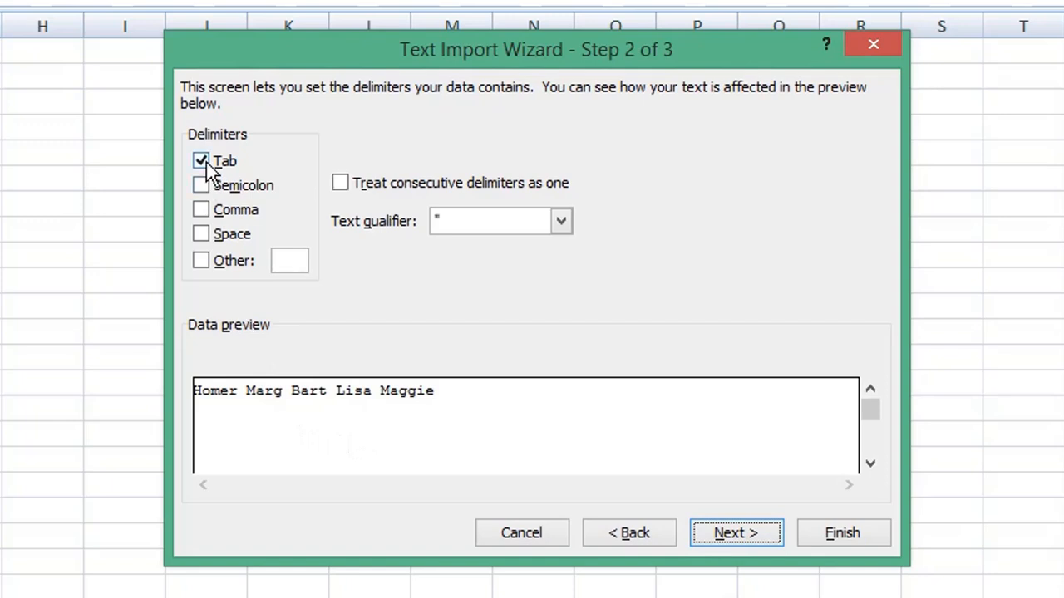
click(201, 161)
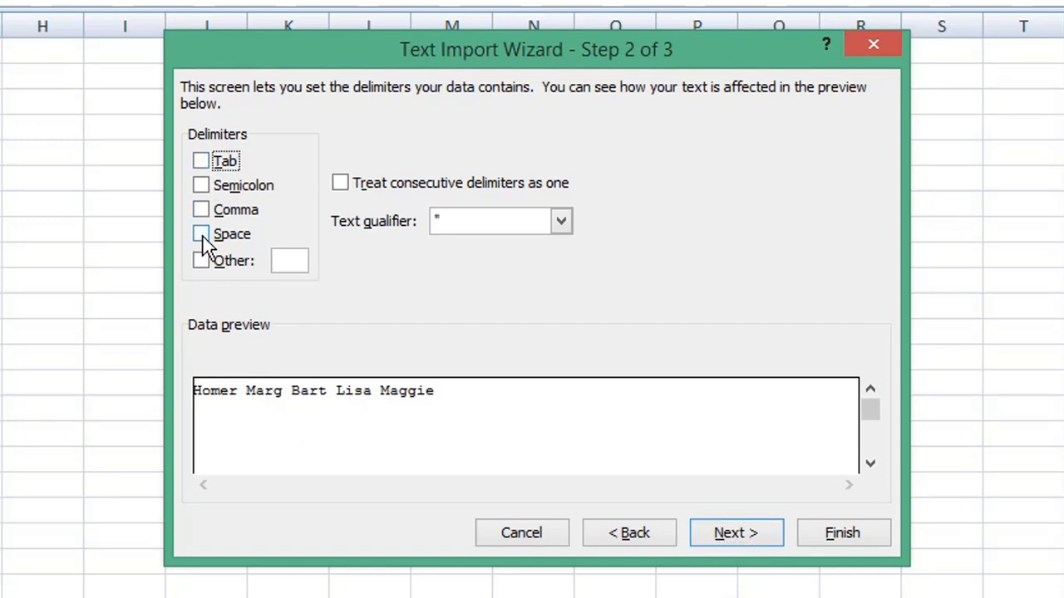
click(200, 233)
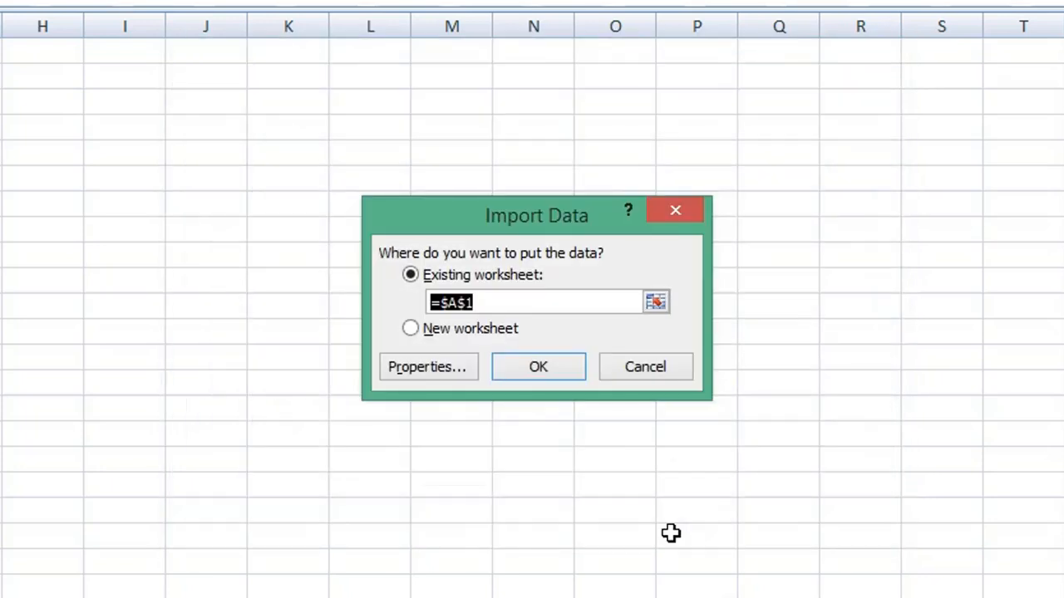
mouse_move(553, 396)
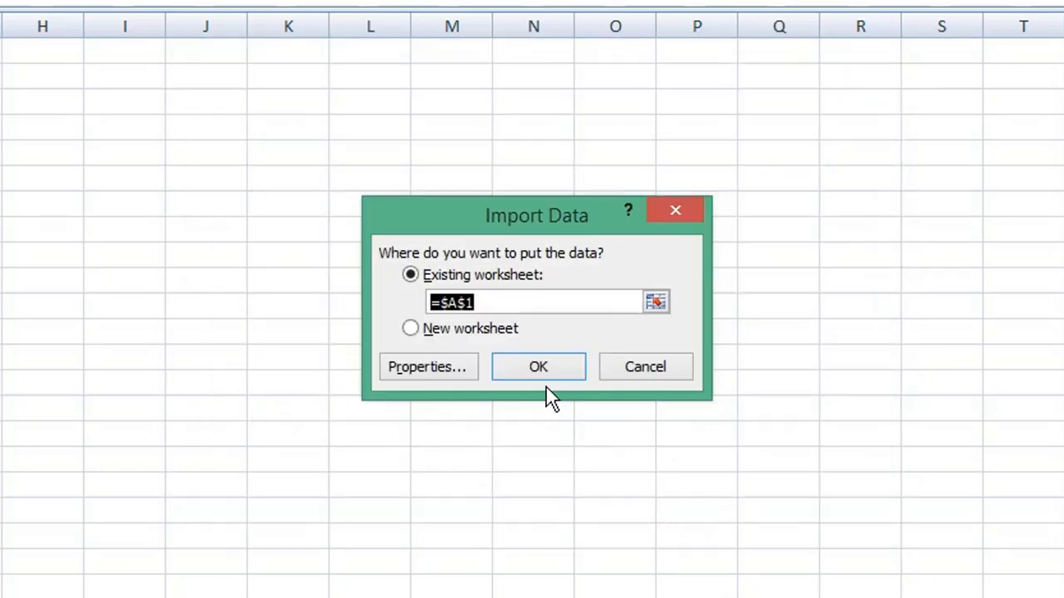
click(17, 17)
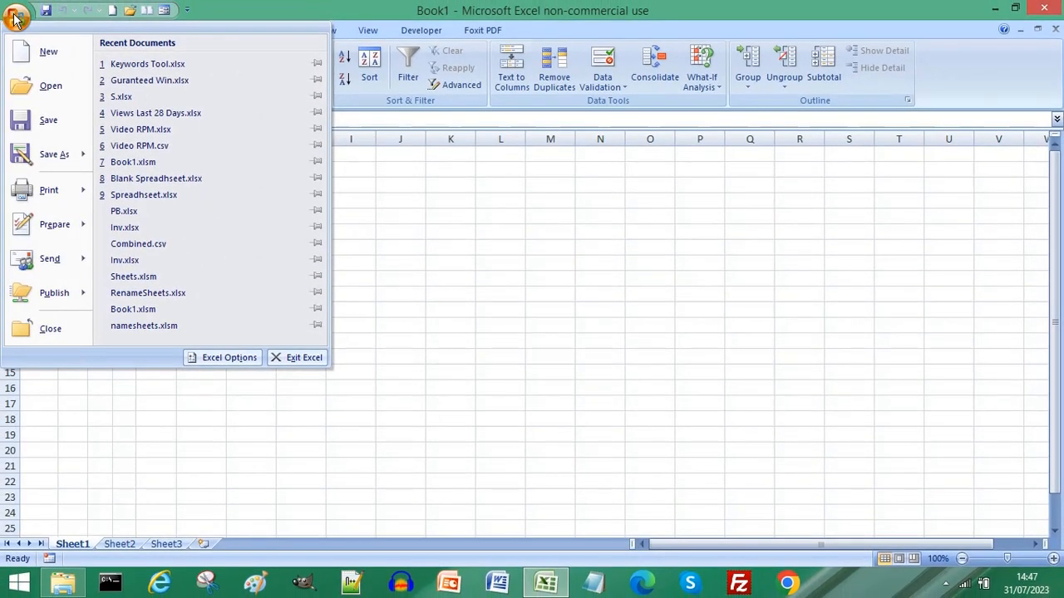
Save the sheet as CSV (Comma delimited) New Simpsons.csv, then import Super Mario.txt.
click(53, 154)
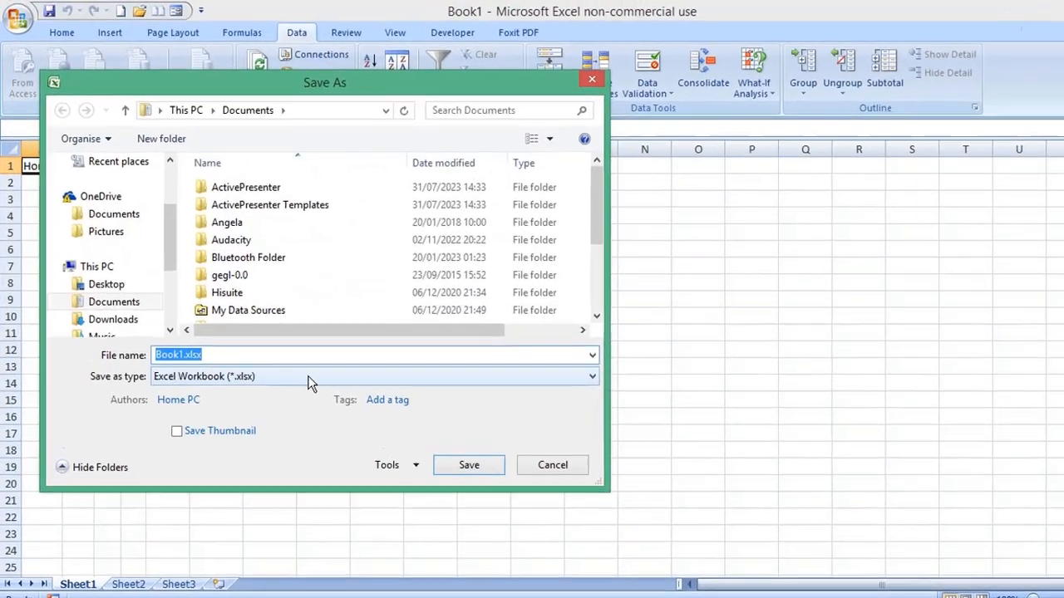
click(590, 376)
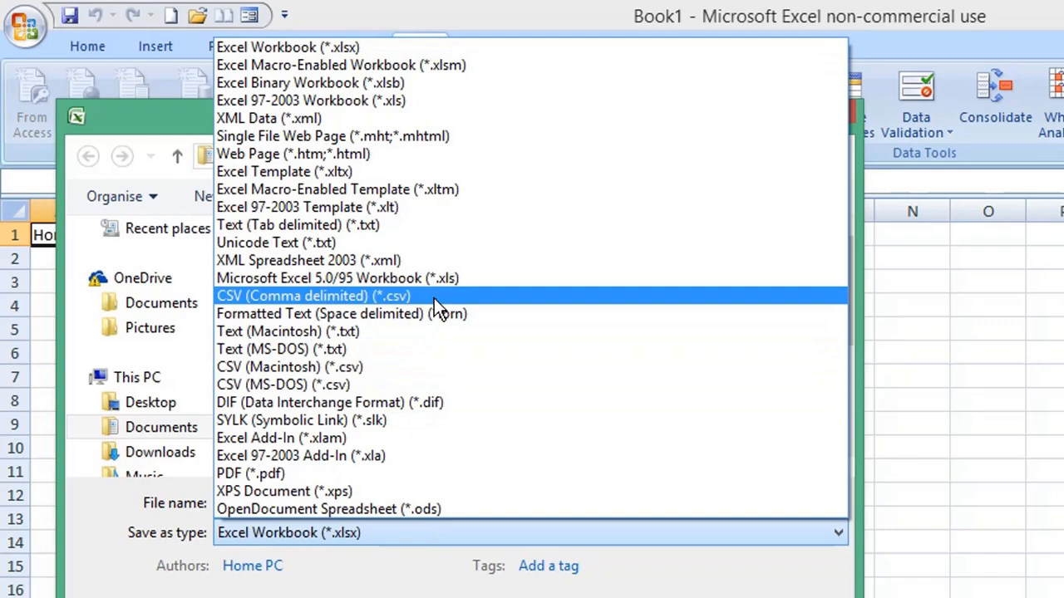
click(313, 296)
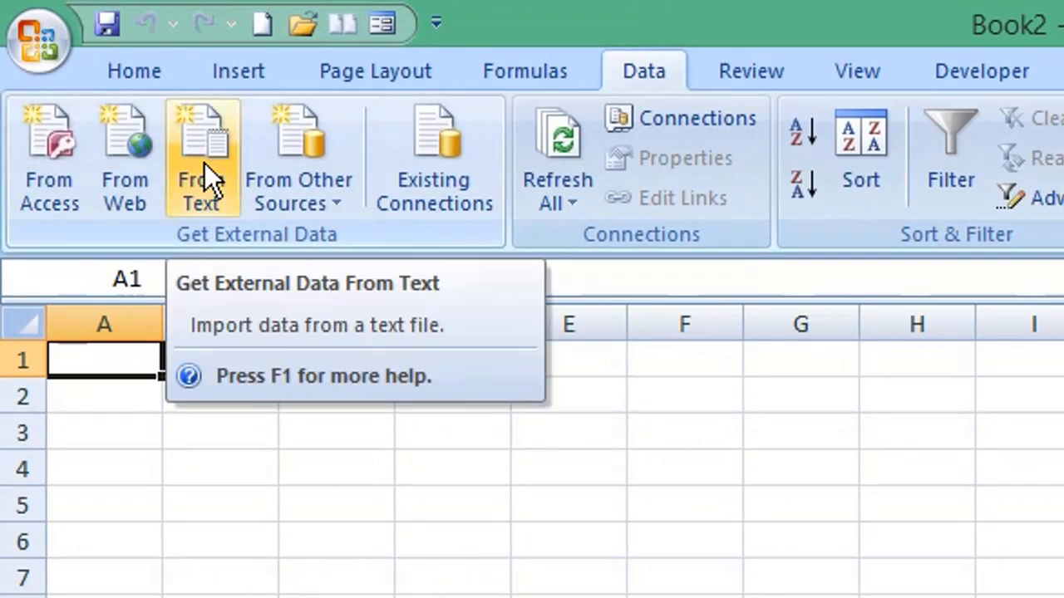
click(201, 158)
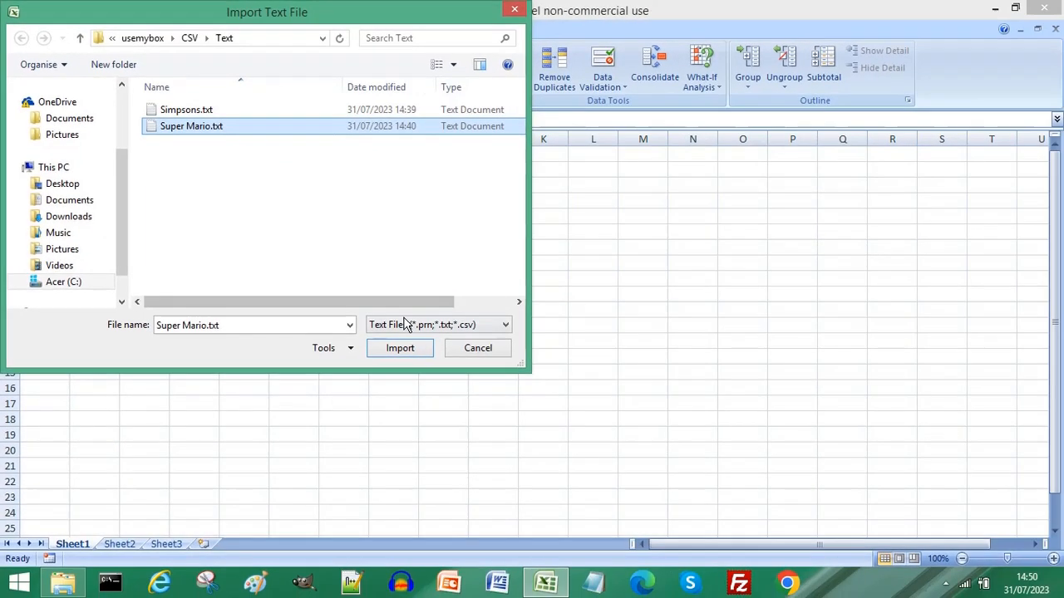
click(399, 348)
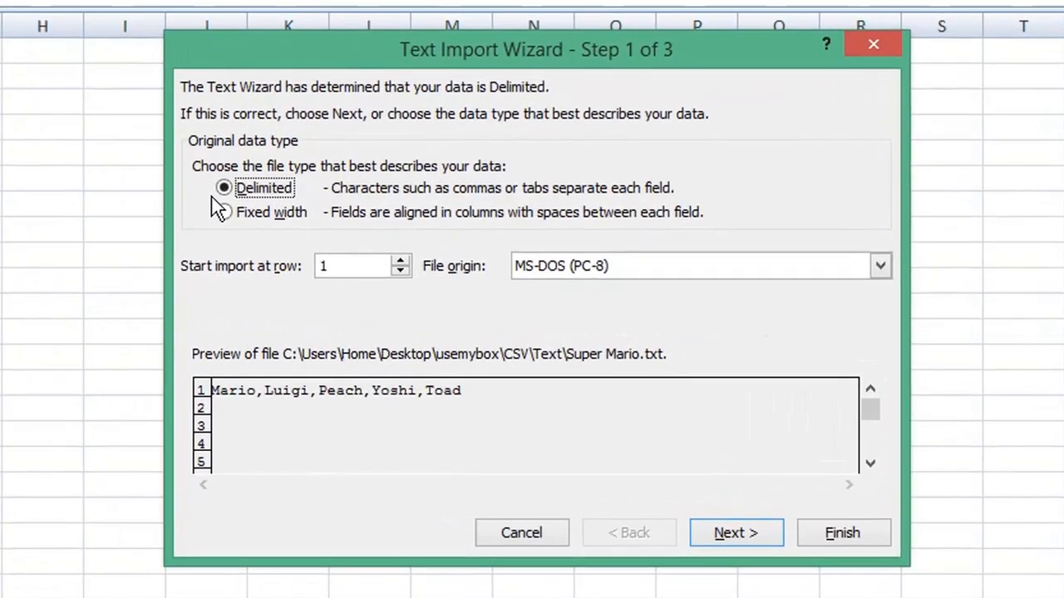
Keep Delimited in the Text Import Wizard and move on to the delimiter choices.
click(734, 532)
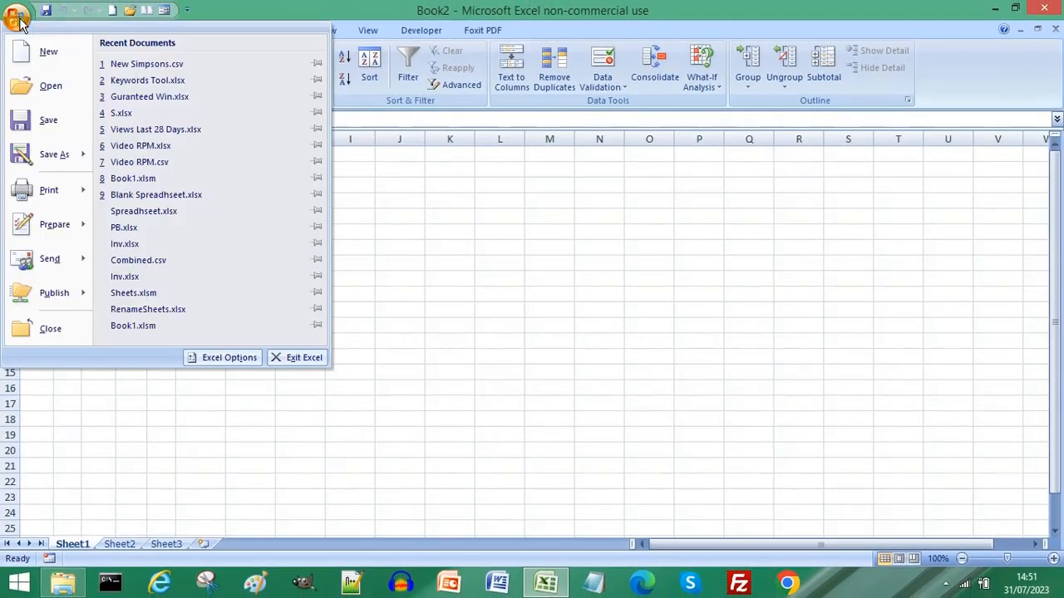
Save the Super Mario workbook in CSV (Comma delimited) format as New Super Mario.csv.
click(54, 154)
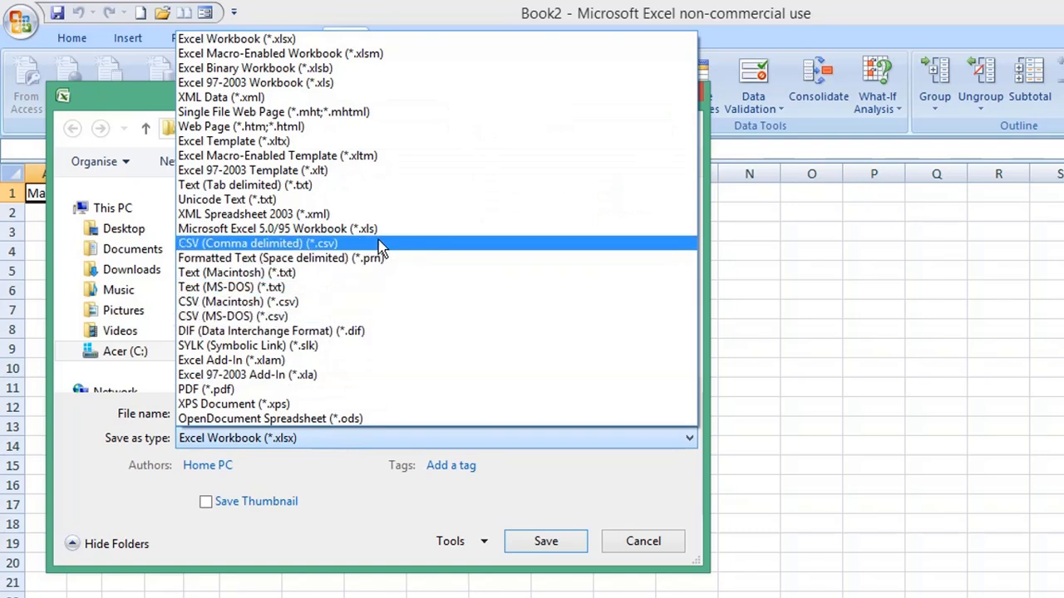
click(258, 243)
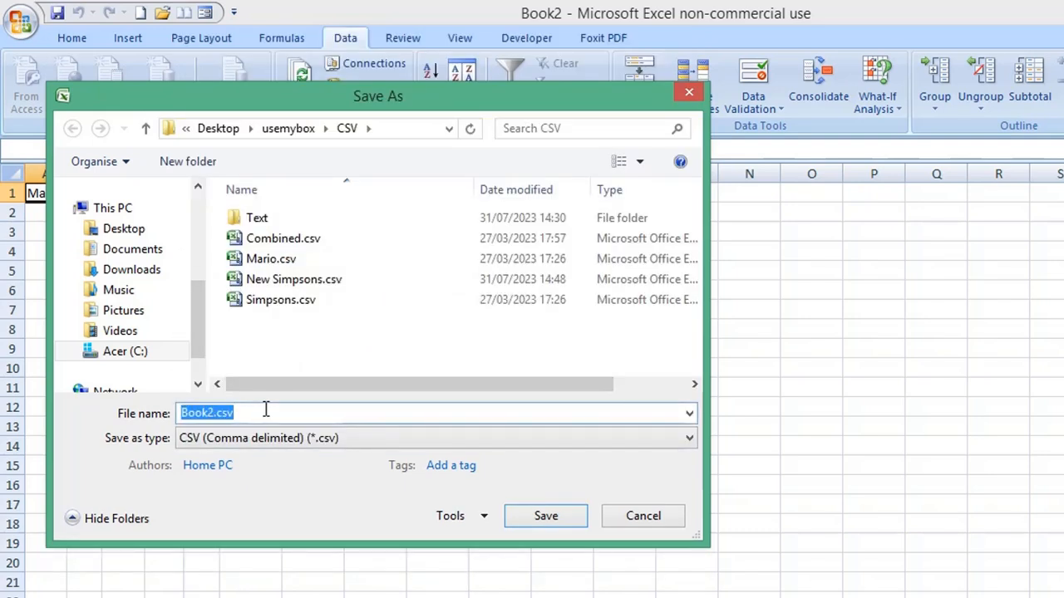
click(545, 515)
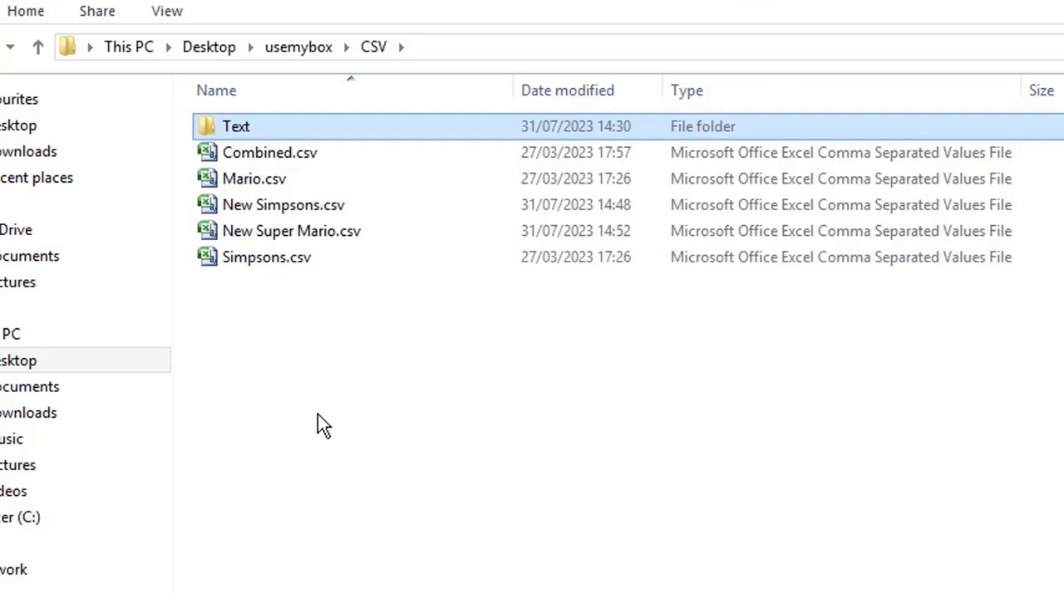